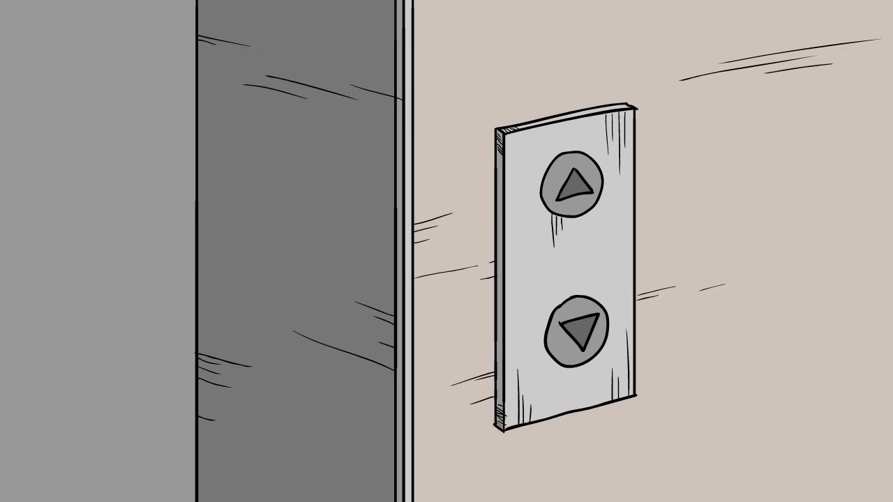
left_click(575, 335)
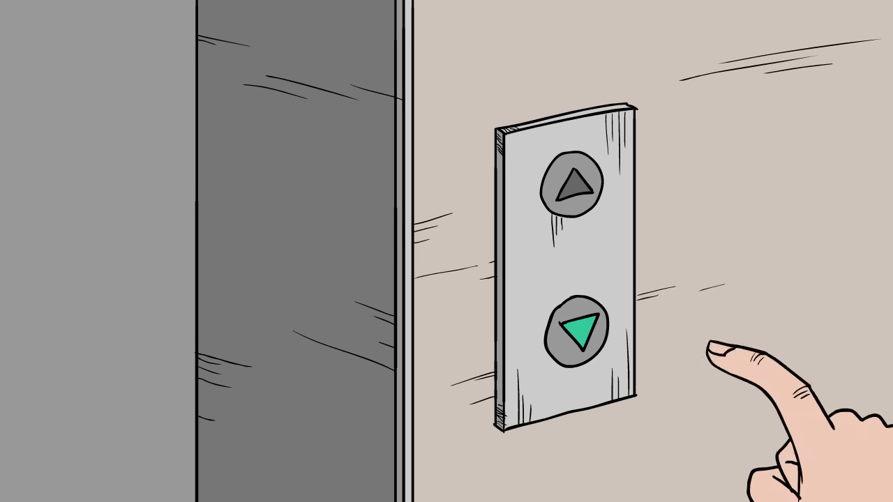